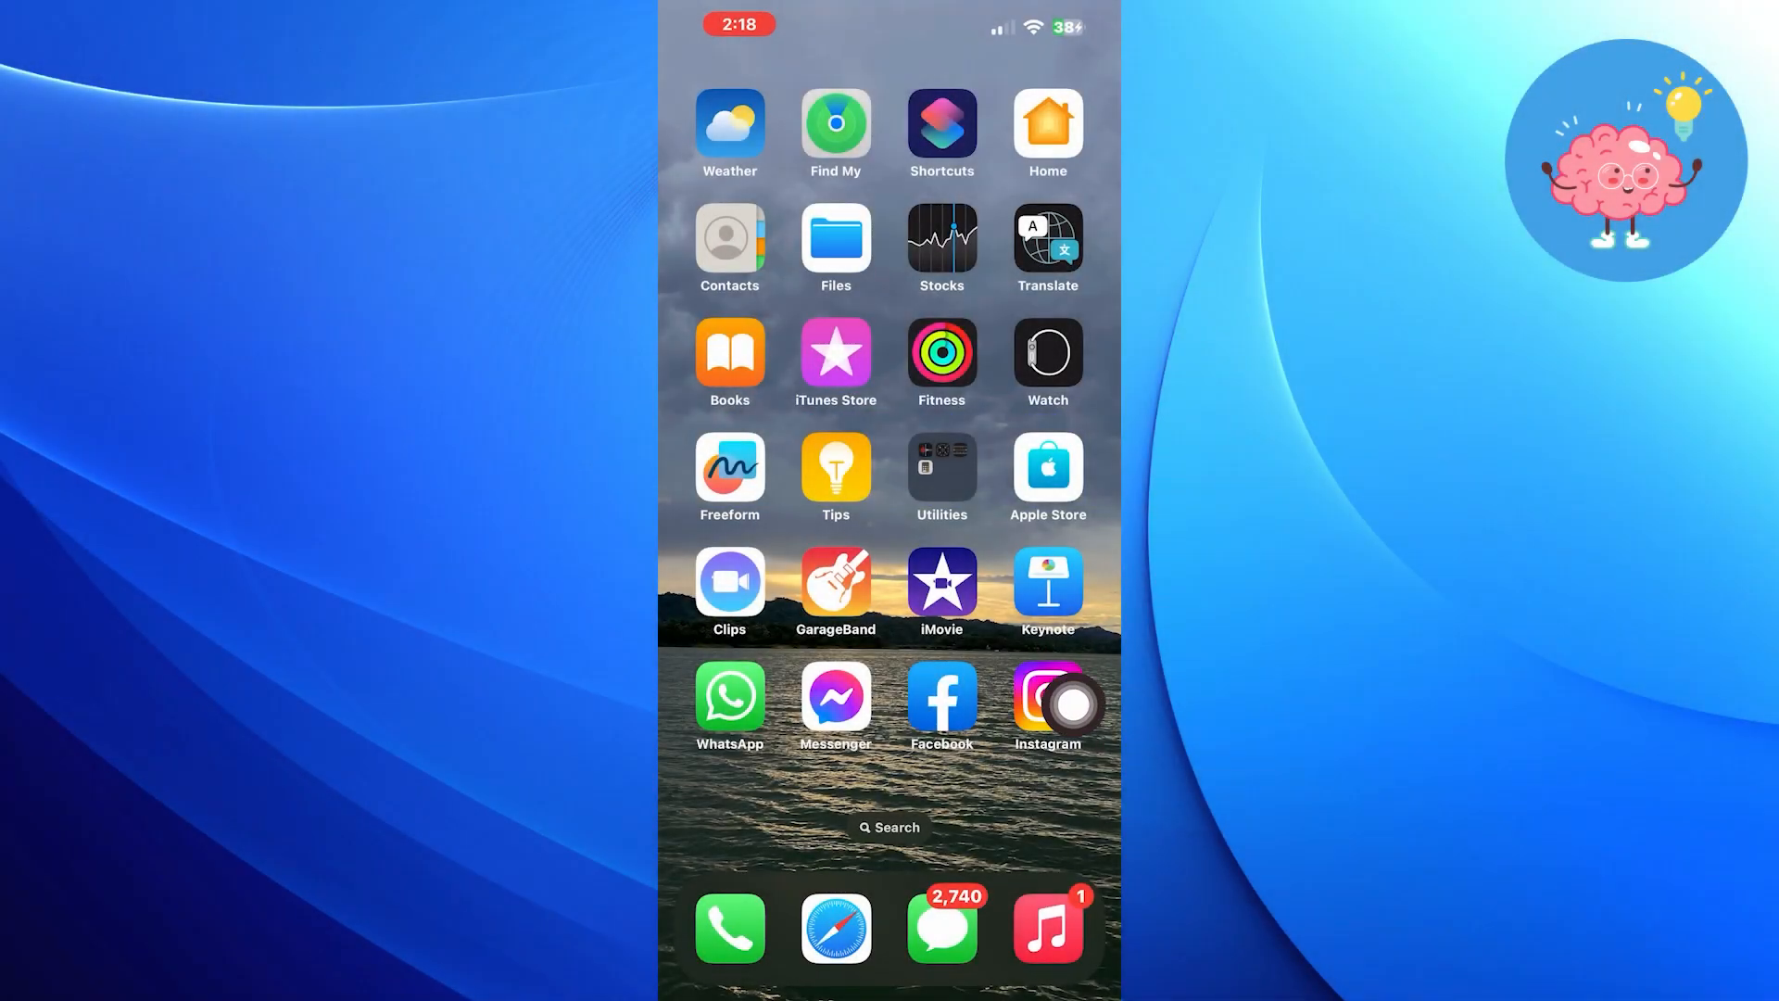
# Step: Launch Instagram from its Home Screen icon to reach the home feed
pyautogui.click(1045, 696)
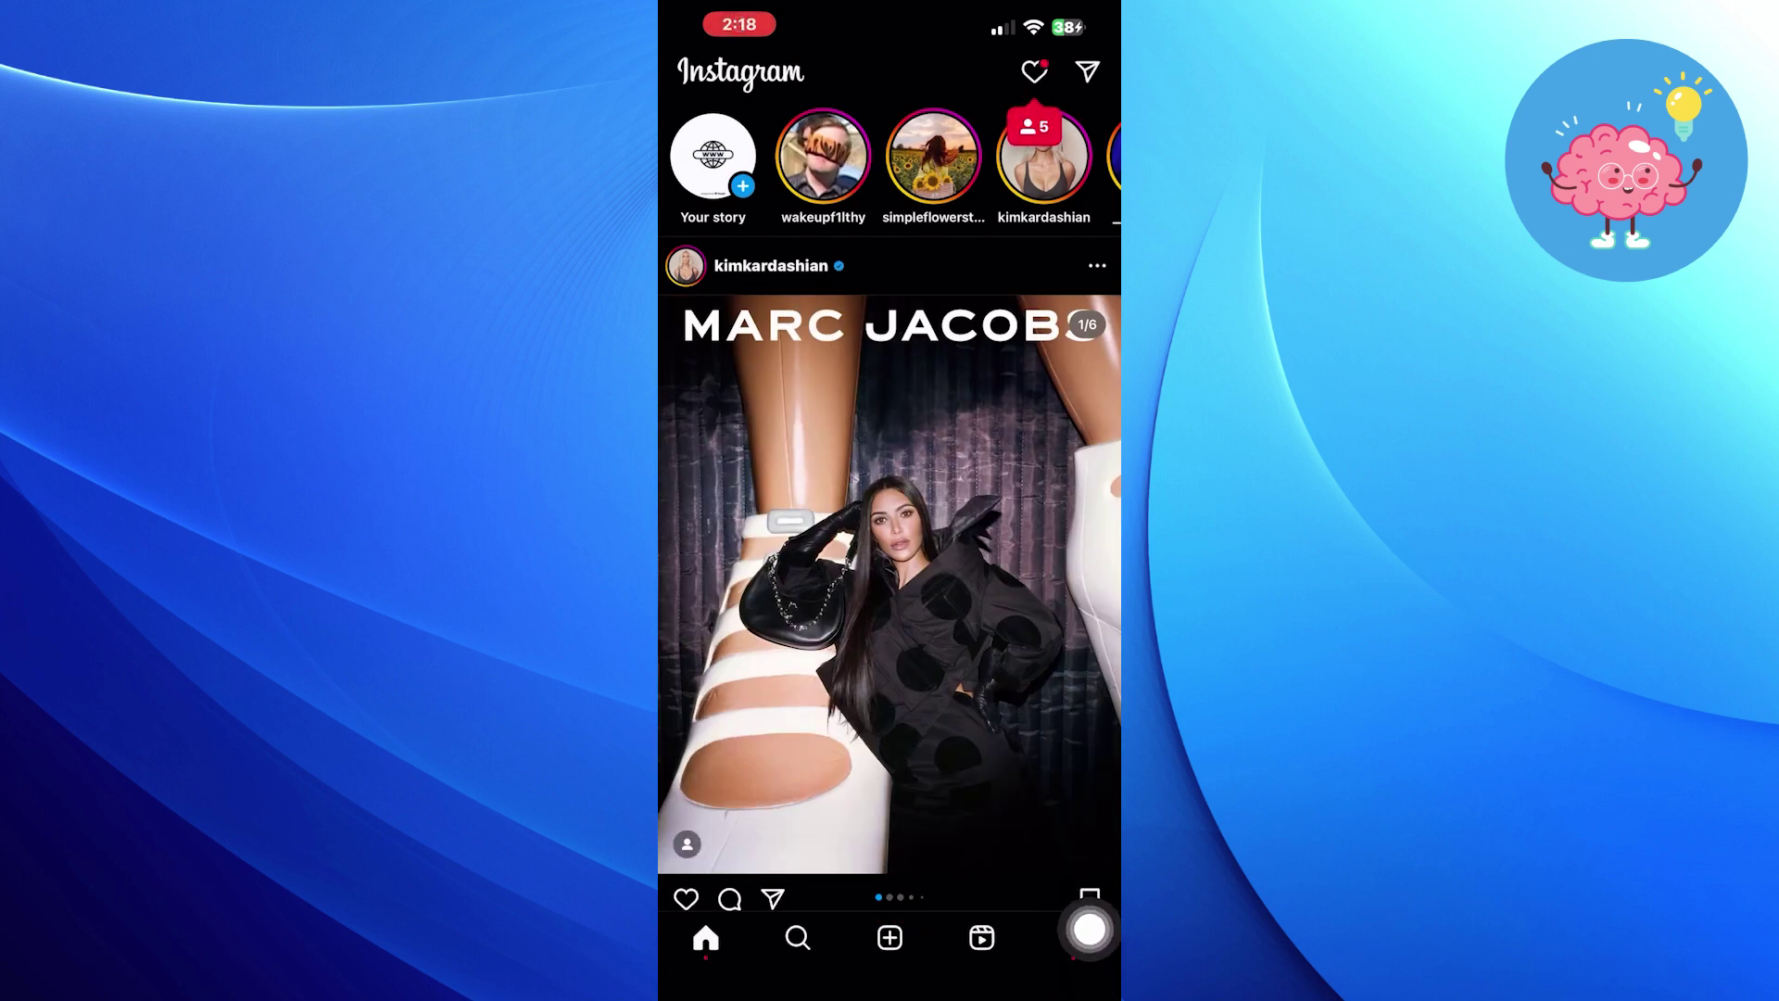
# Step: Go to your own profile and bring up its account options menu
pyautogui.click(1085, 936)
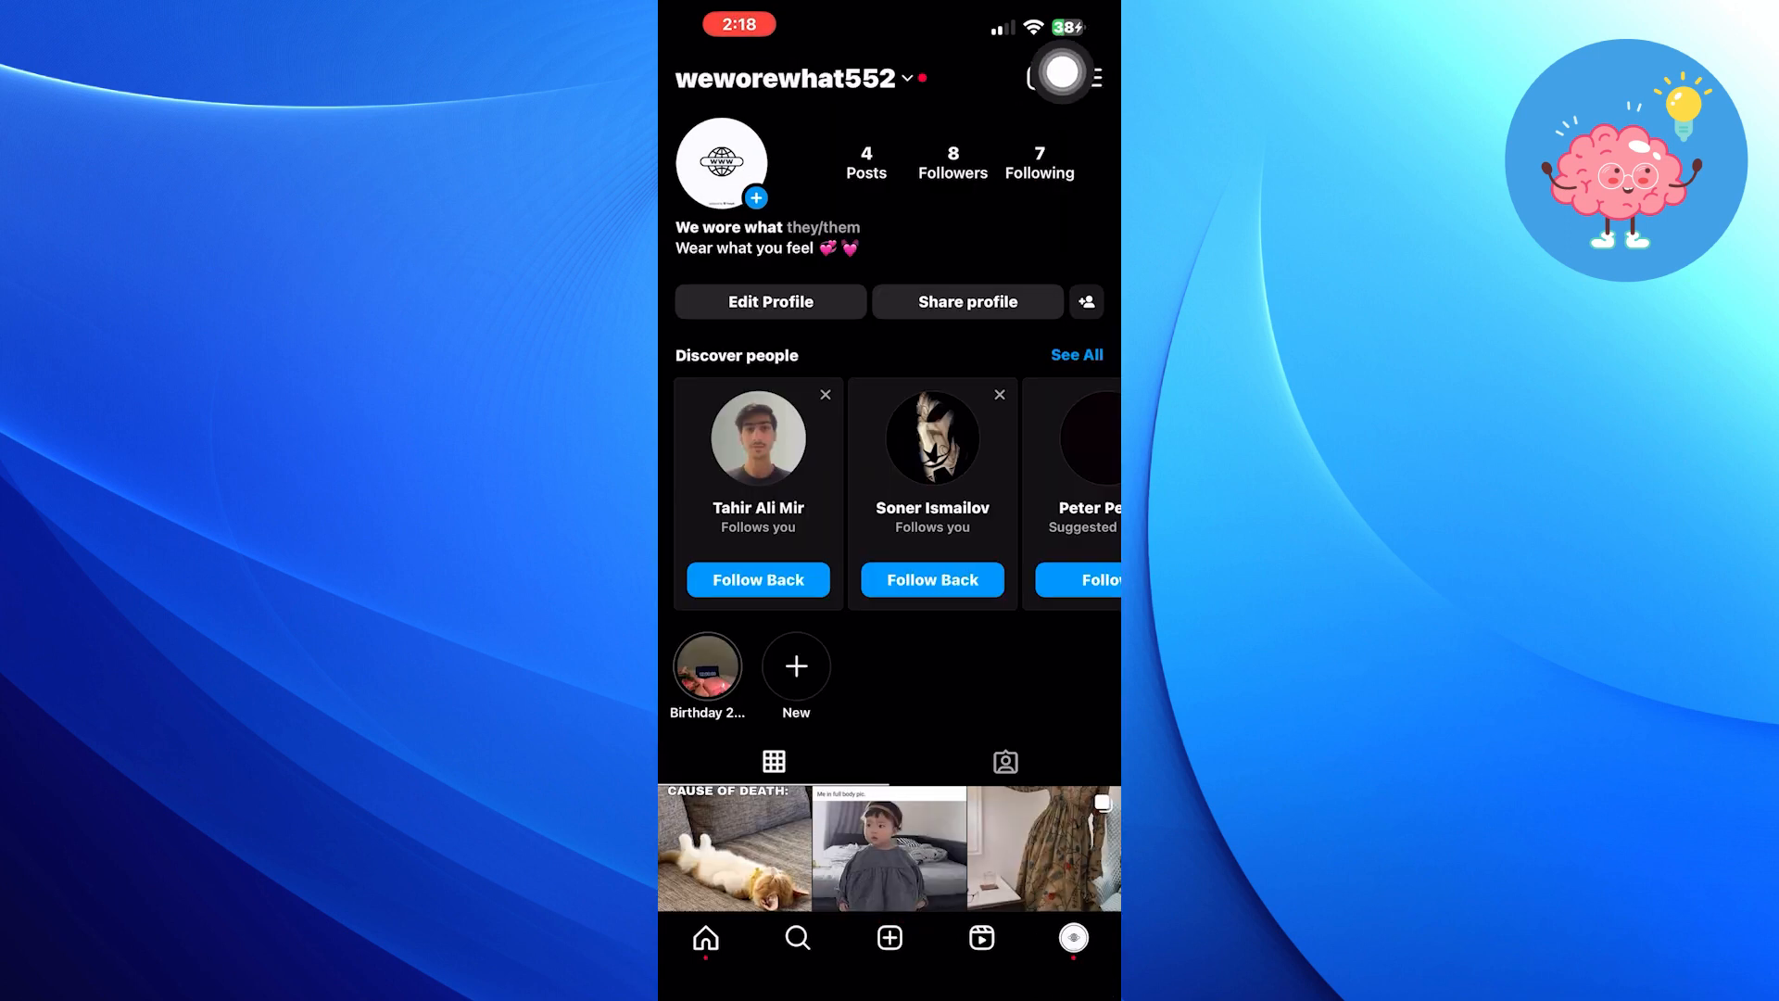
pyautogui.click(1091, 77)
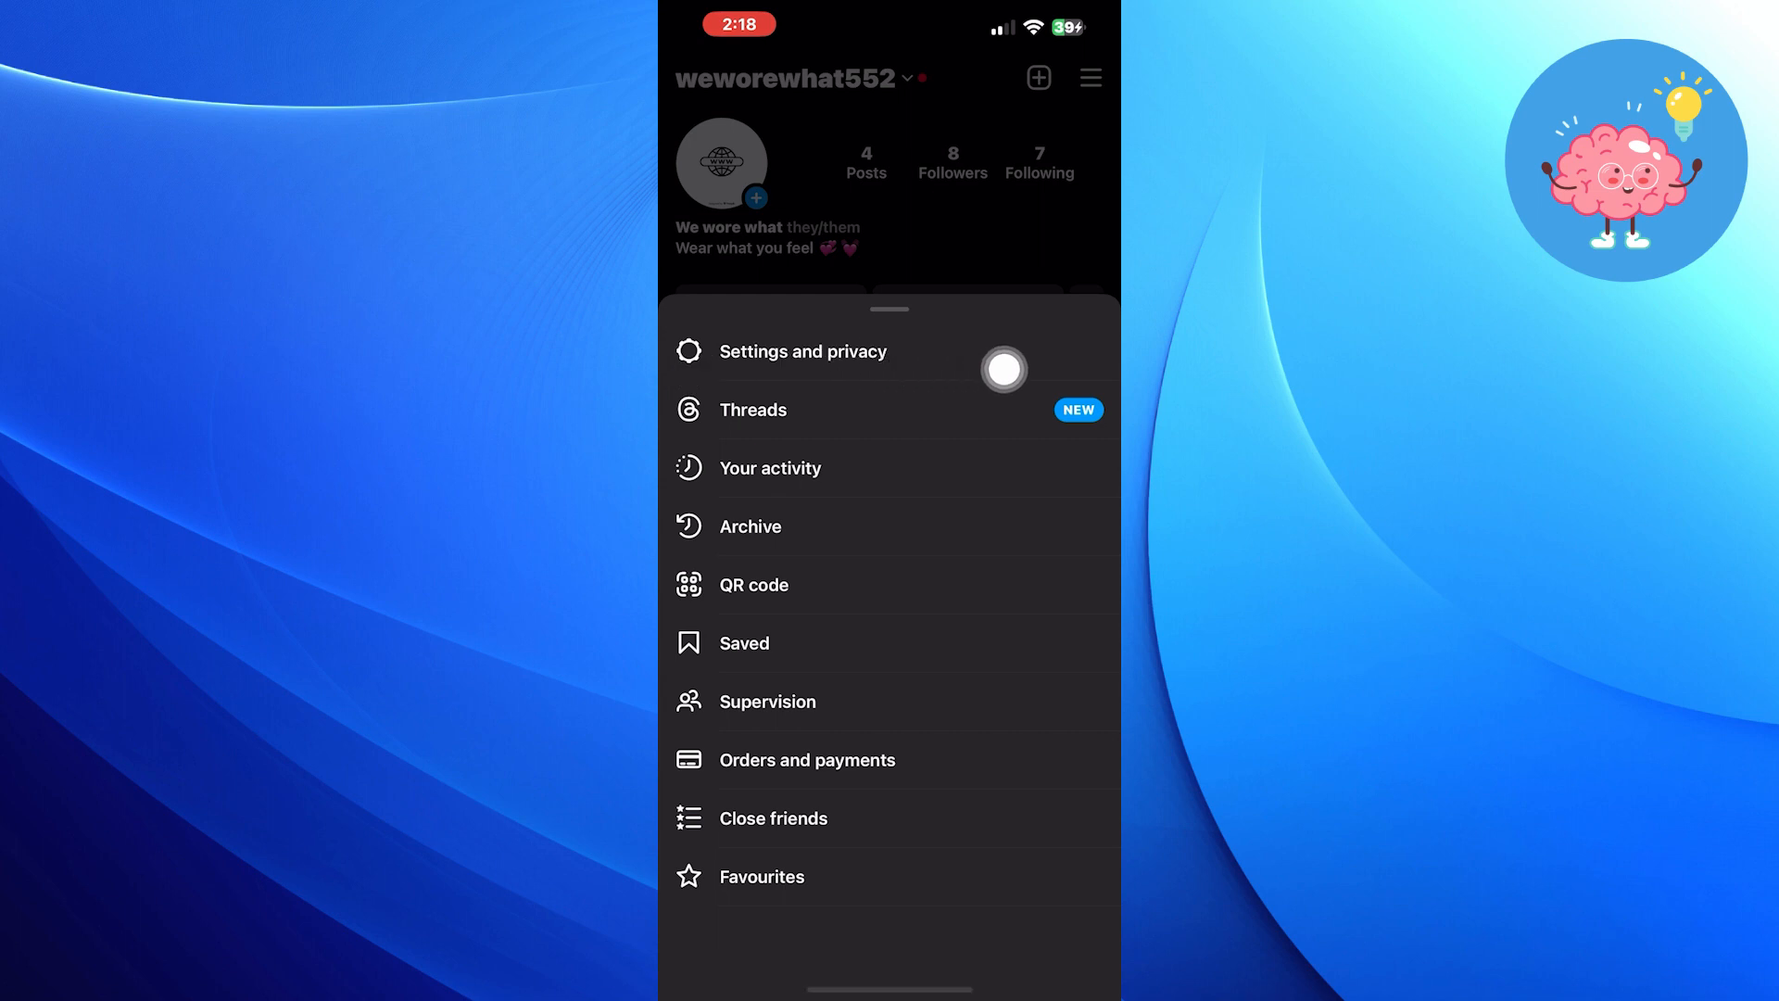
# Step: Enter Settings and privacy and search for 'Cont' to find Accounts Centre
pyautogui.click(803, 352)
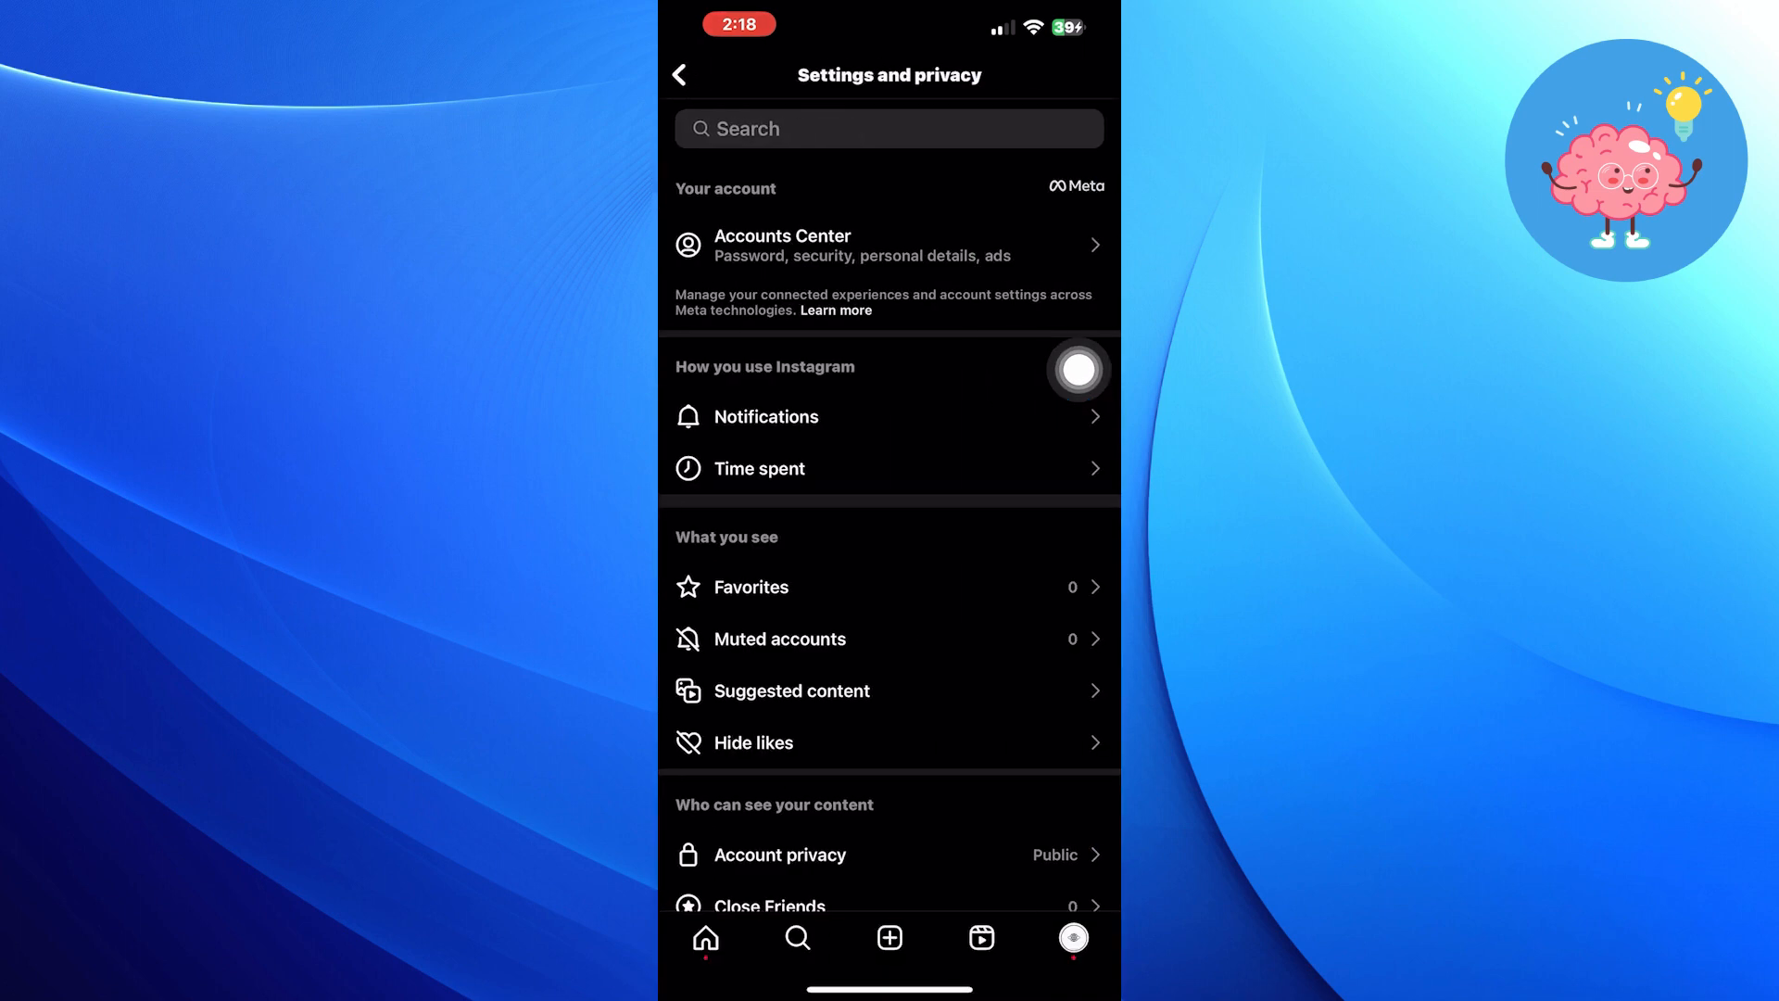
pyautogui.moveTo(785, 89)
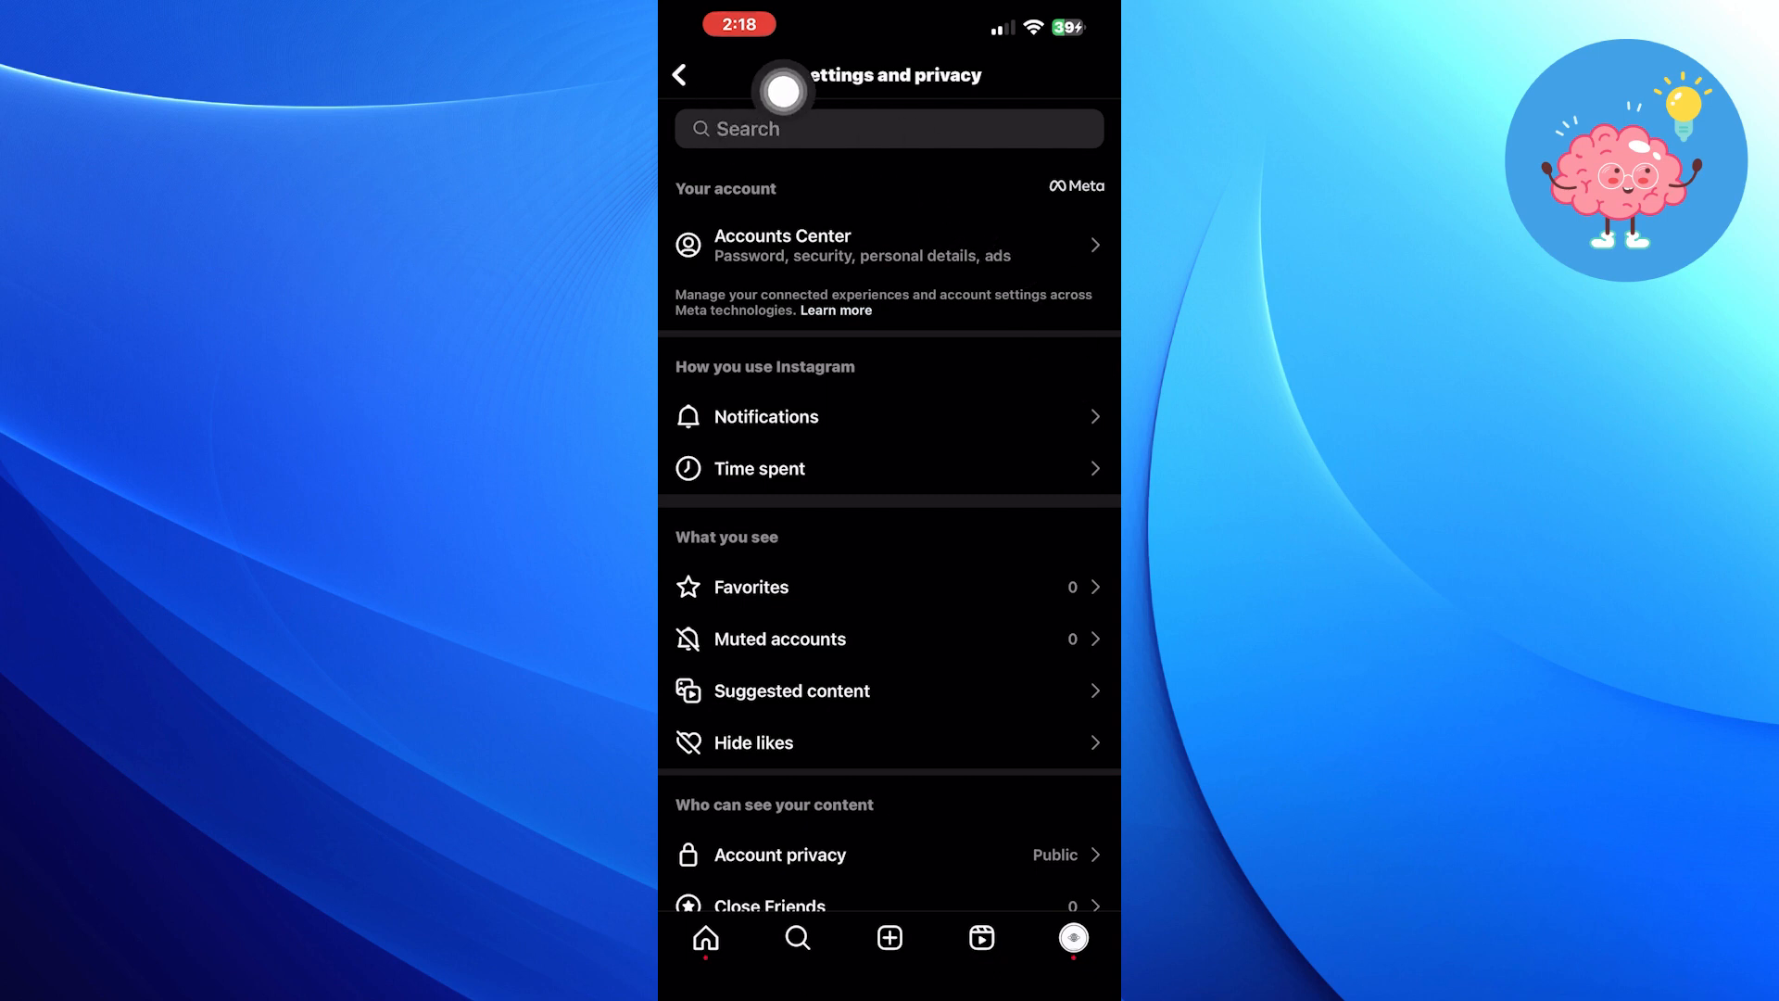
pyautogui.write('Cont')
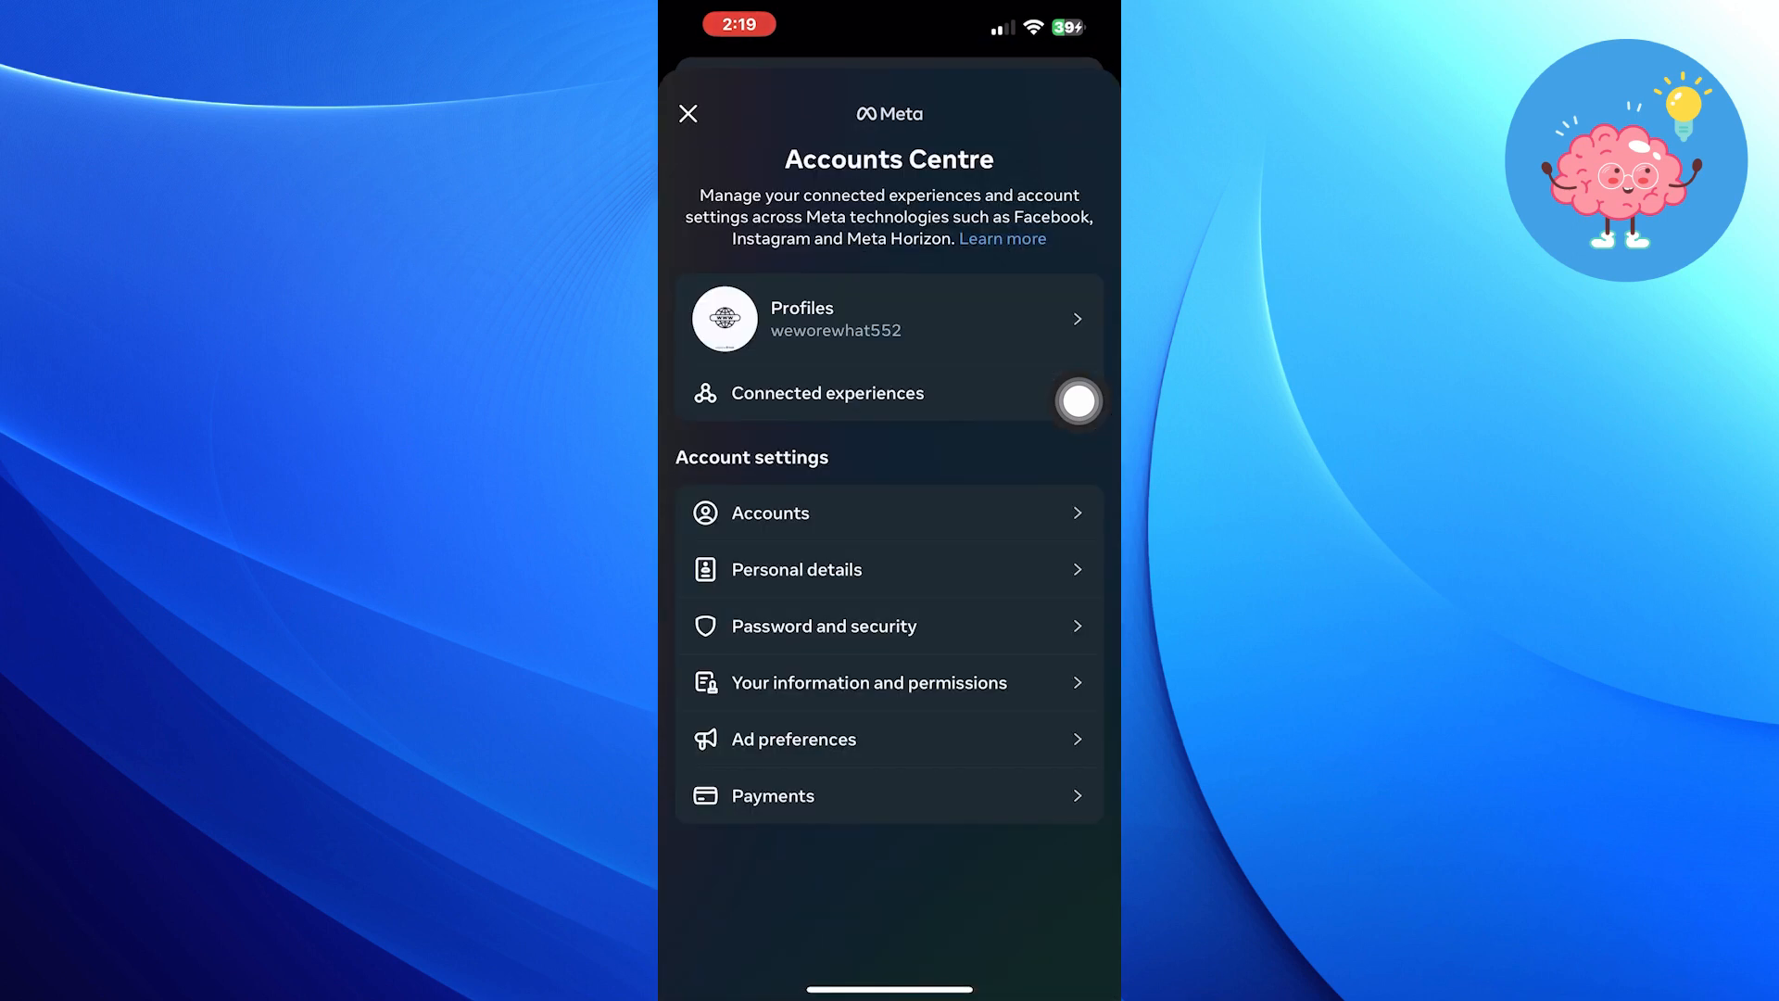
# Step: Switch on the Connect contacts toggle in Contacts syncing
pyautogui.click(827, 393)
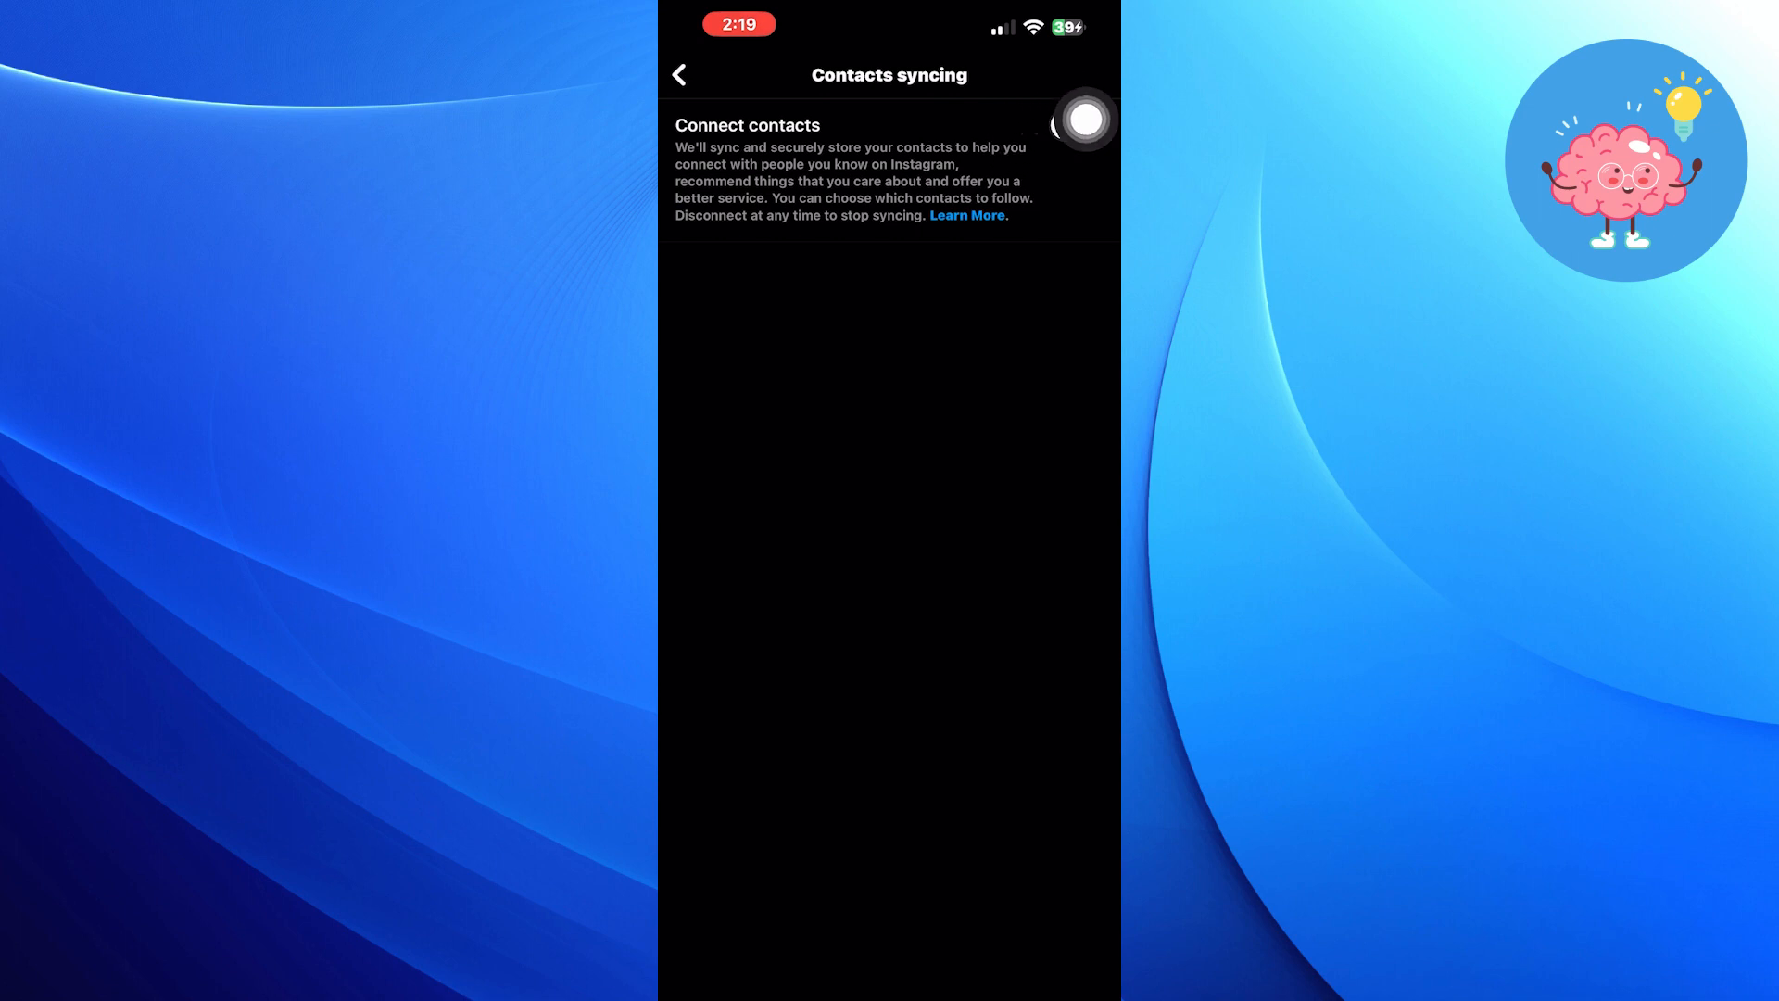
pyautogui.click(1082, 125)
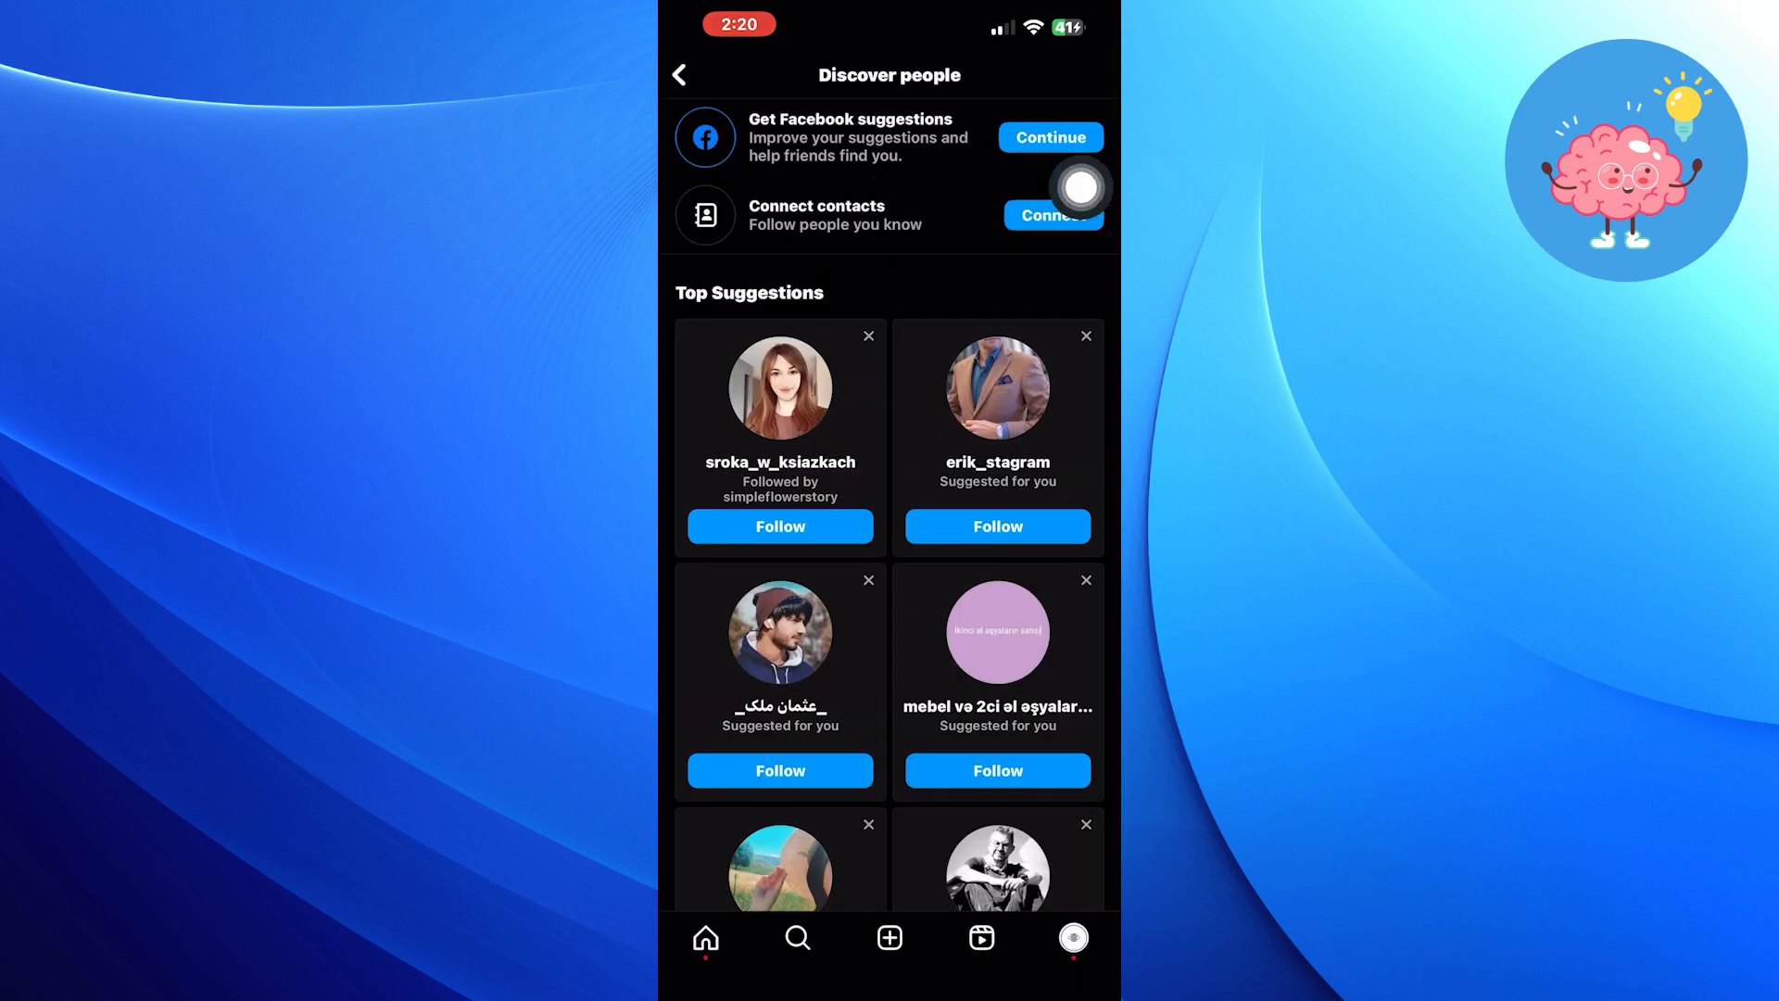
# Step: Connect contacts and switch on the Contacts toggle in iOS Settings > Instagram
pyautogui.click(1053, 214)
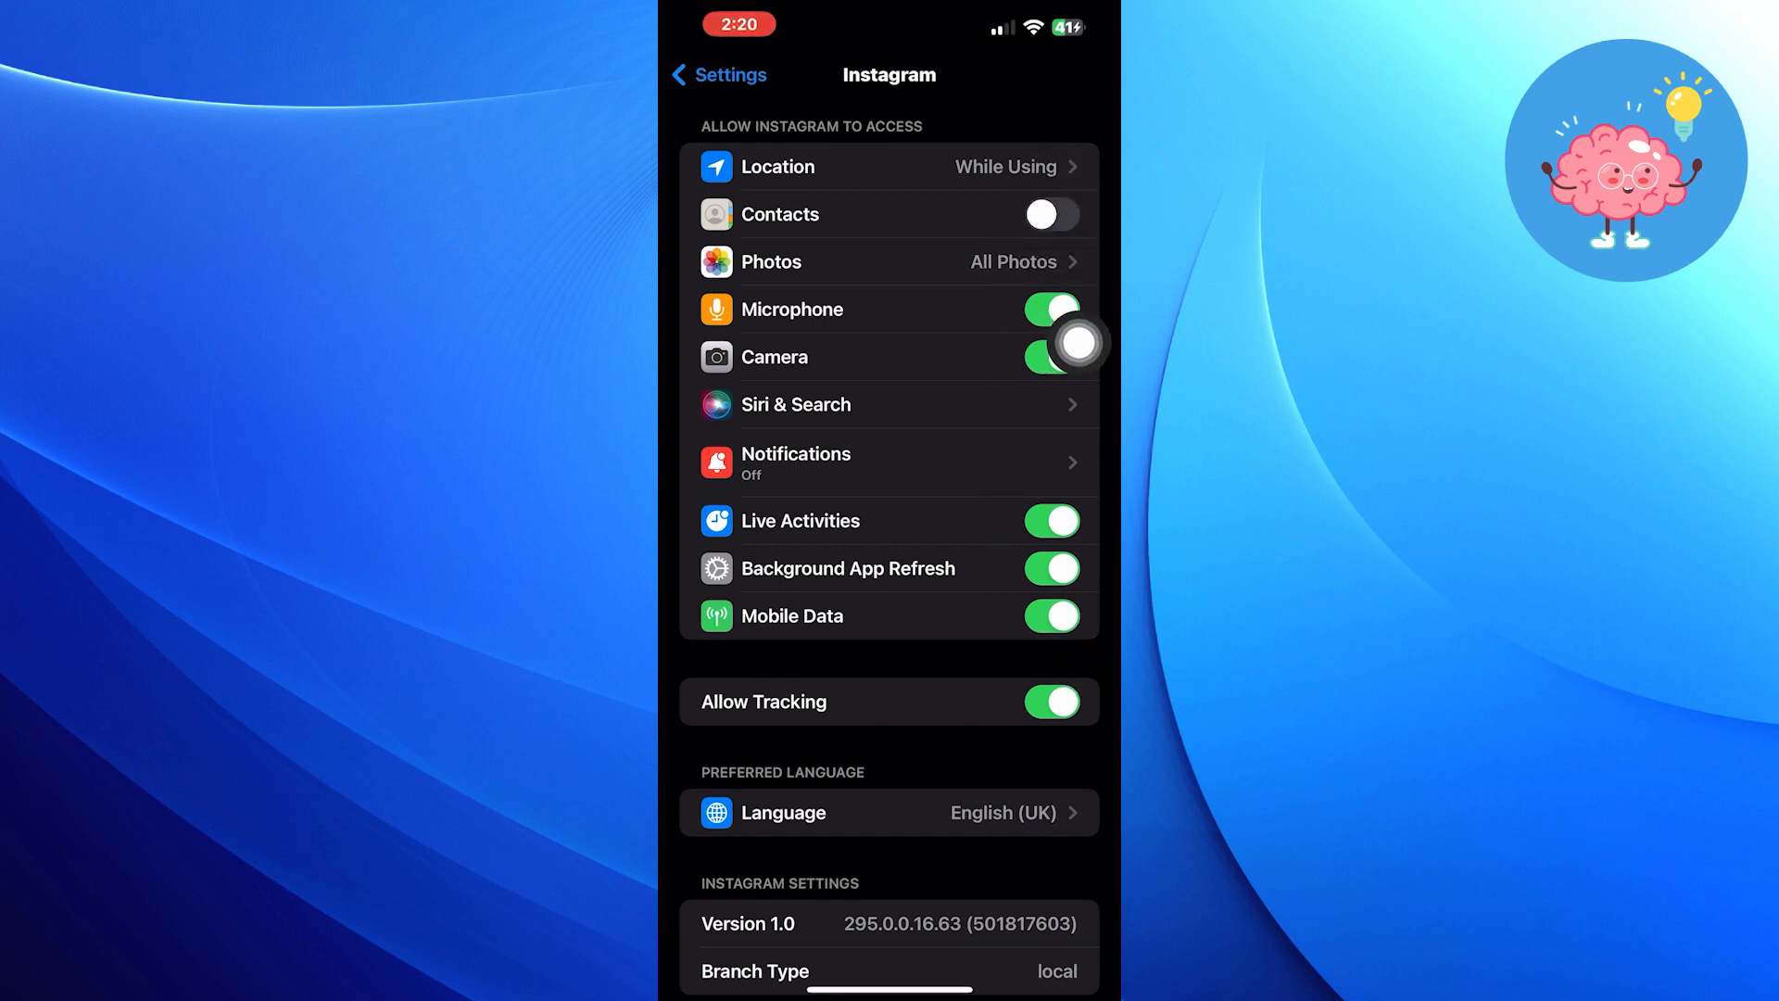
pyautogui.click(1052, 215)
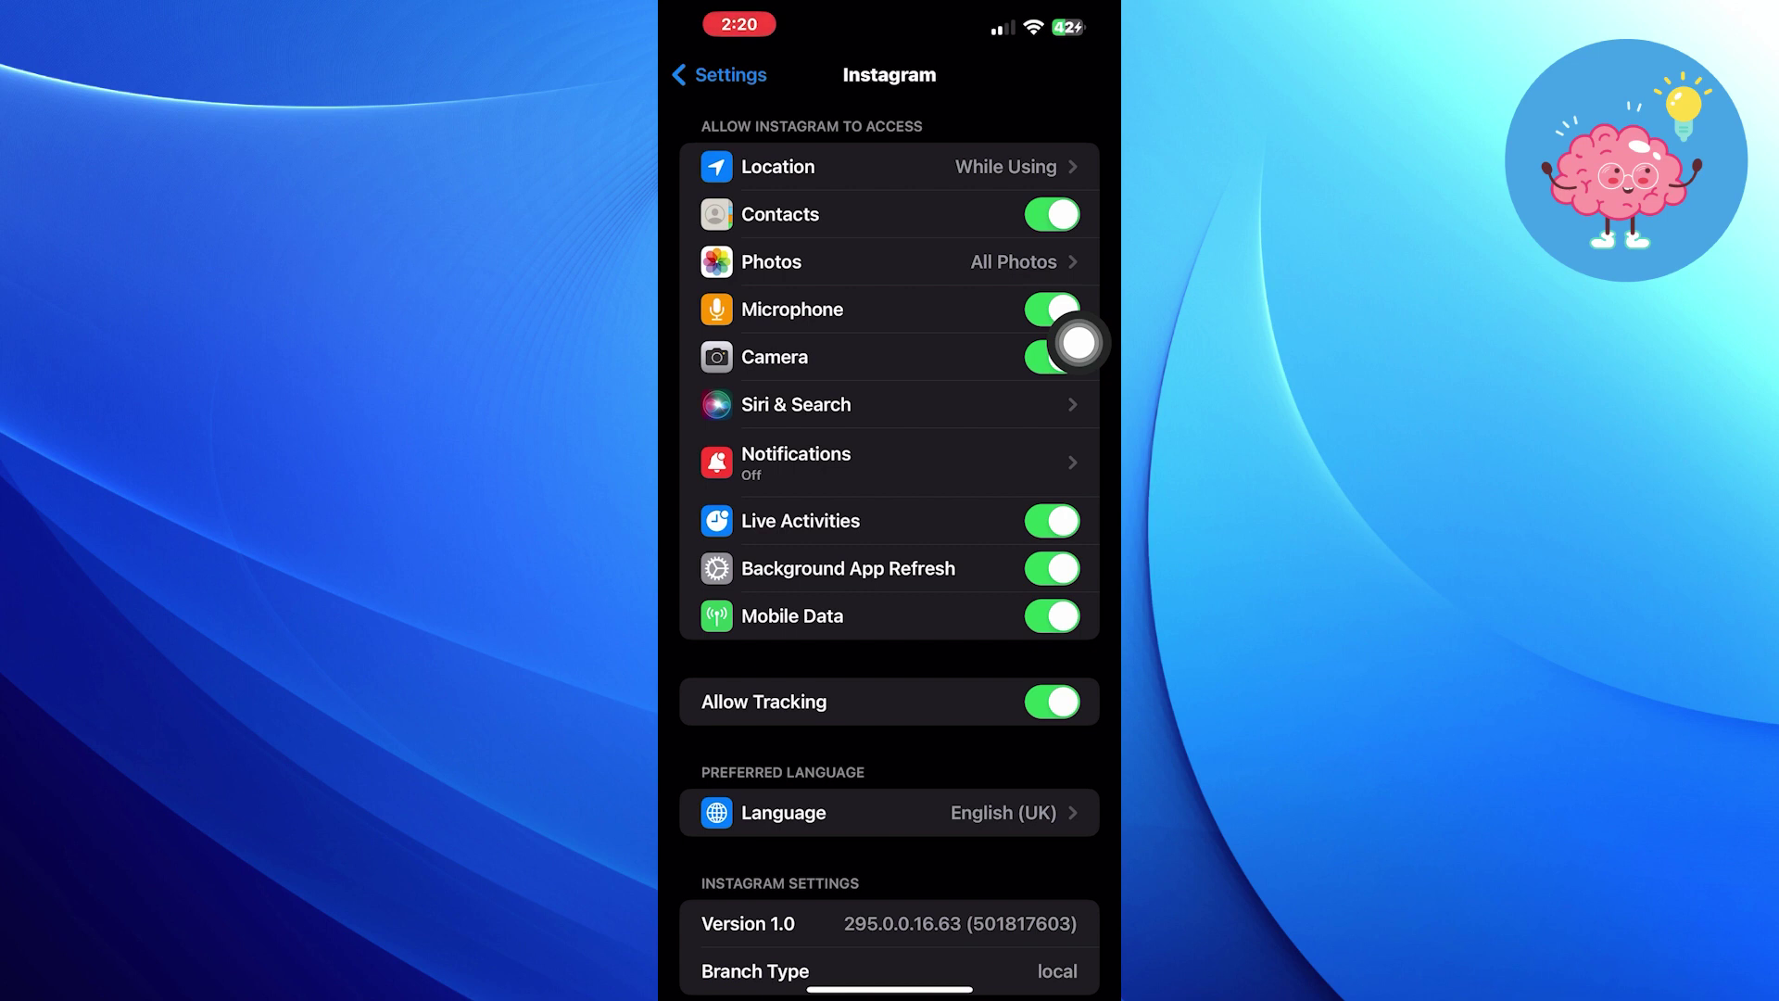